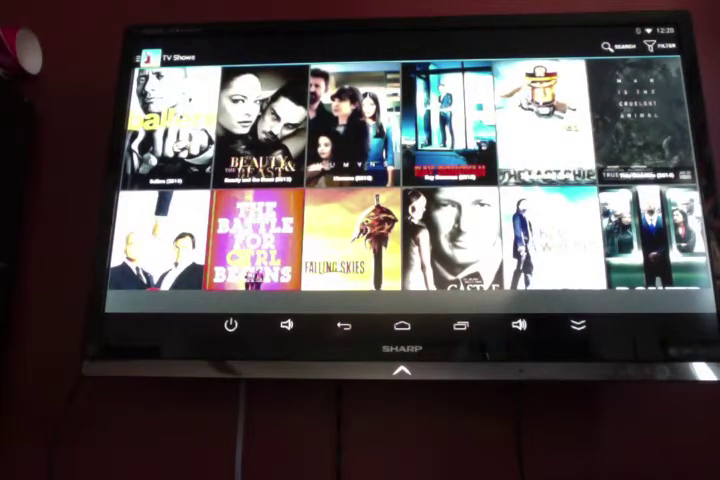
- Return to the TV Shows grid and scroll down to load further rows of shows
left_click(164, 118)
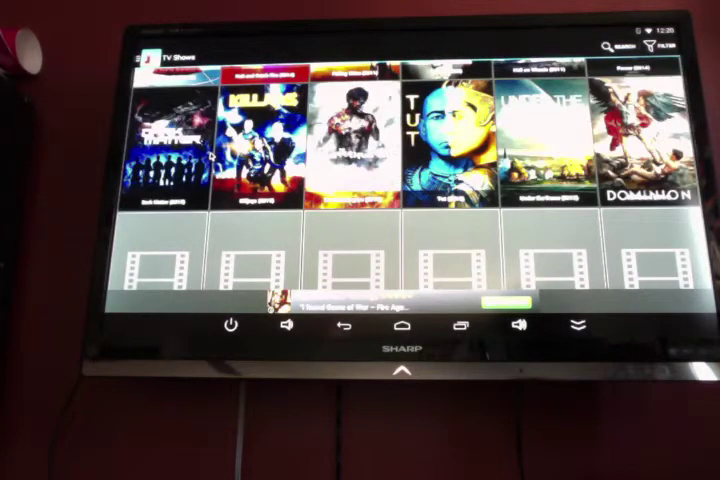
scroll("down", 3)
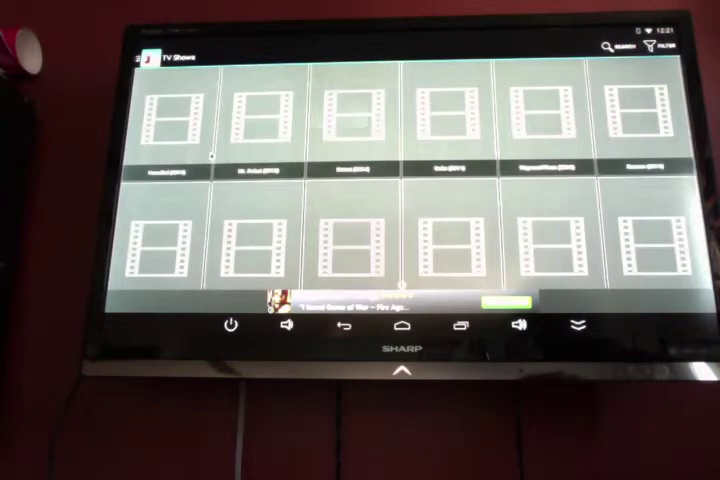